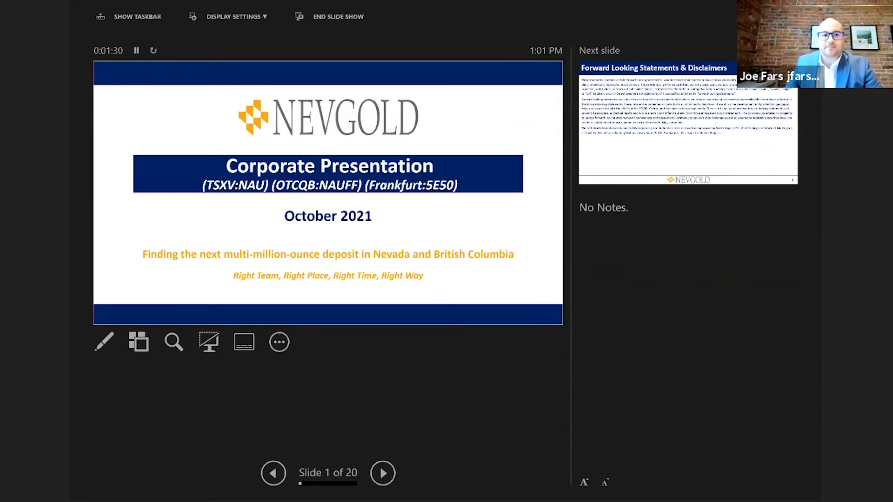
Step: Advance the show from the NevGold title slide to slide 3, Why NevGold? investment highlights
click(382, 473)
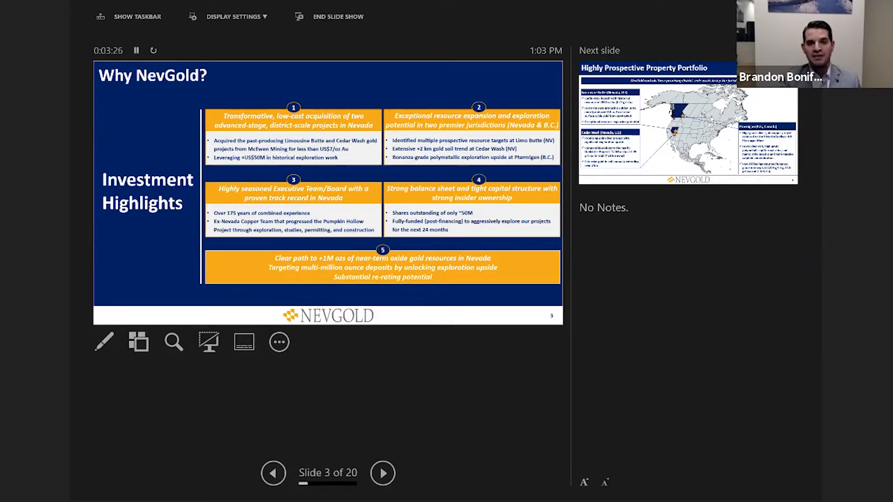
Step: Advance past investment highlights to Limousine Butte historical drilling and the drill program update
click(382, 473)
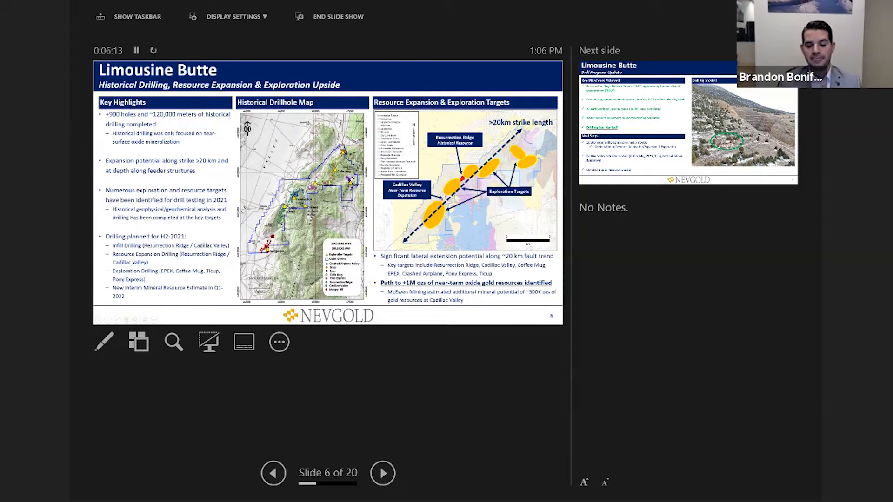
click(382, 473)
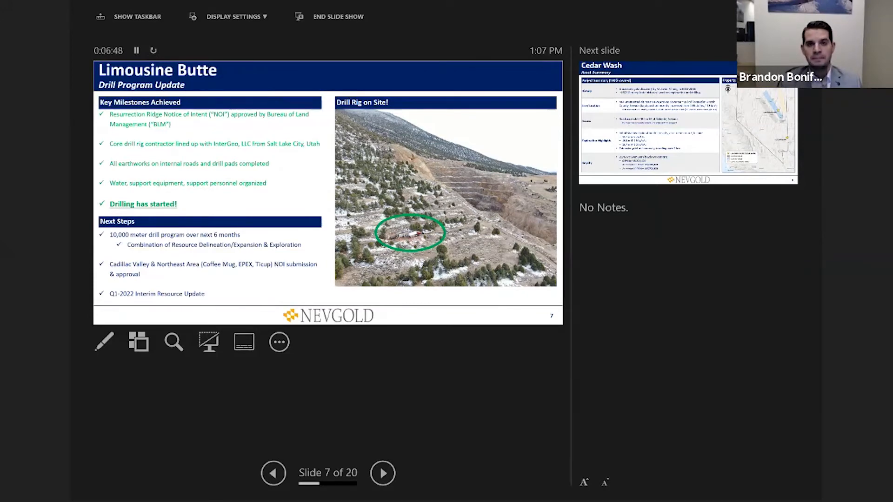
Step: Advance through both Cedar Wash slides to slide 10, the Ptarmigan asset summary
click(382, 472)
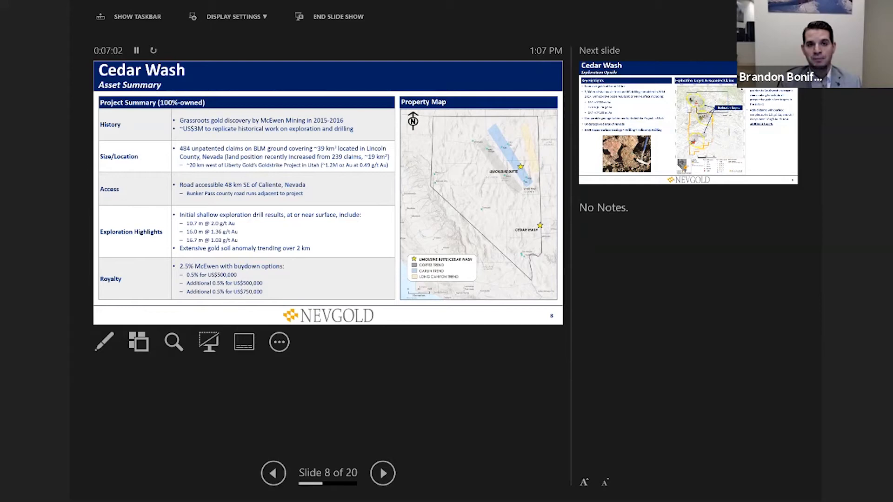
click(383, 473)
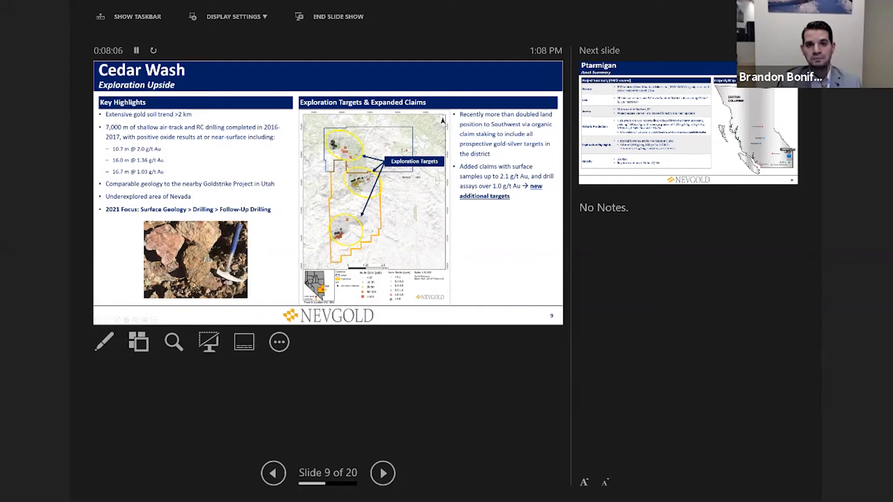
click(382, 473)
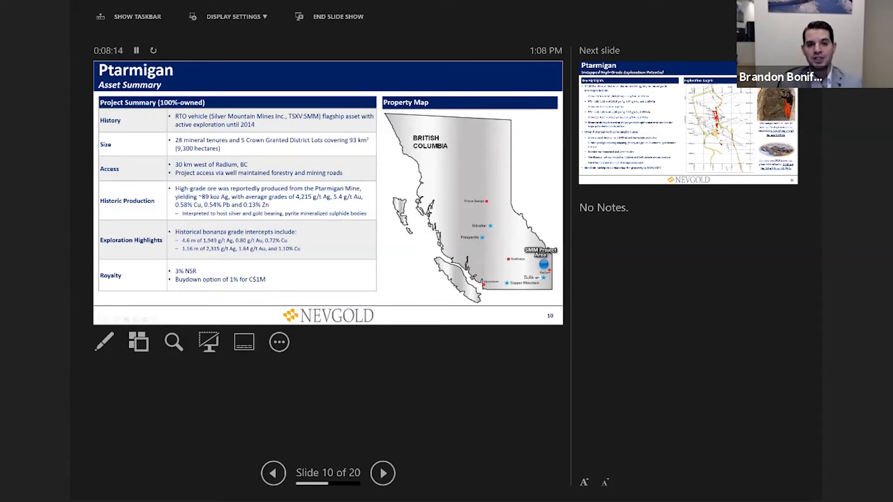
Step: Advance to slide 11, Ptarmigan's untapped high-grade exploration potential
click(382, 472)
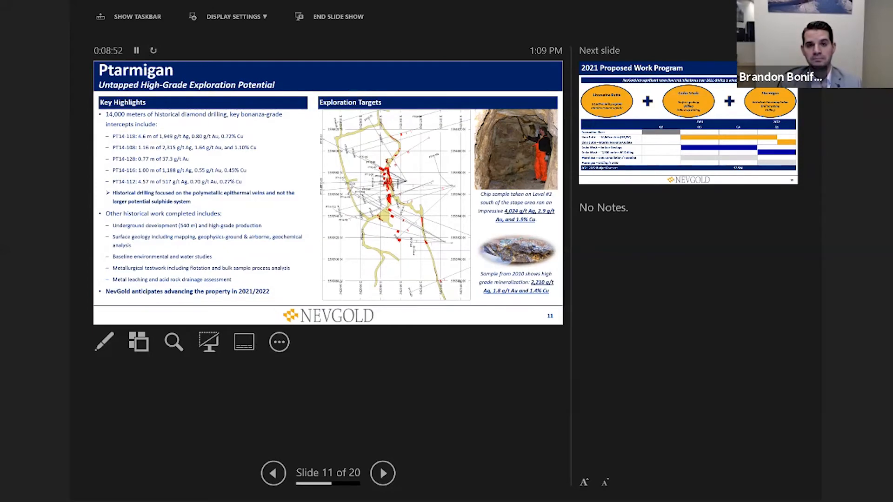
Step: Advance to slide 12, the 2021 Proposed Work Program
click(383, 472)
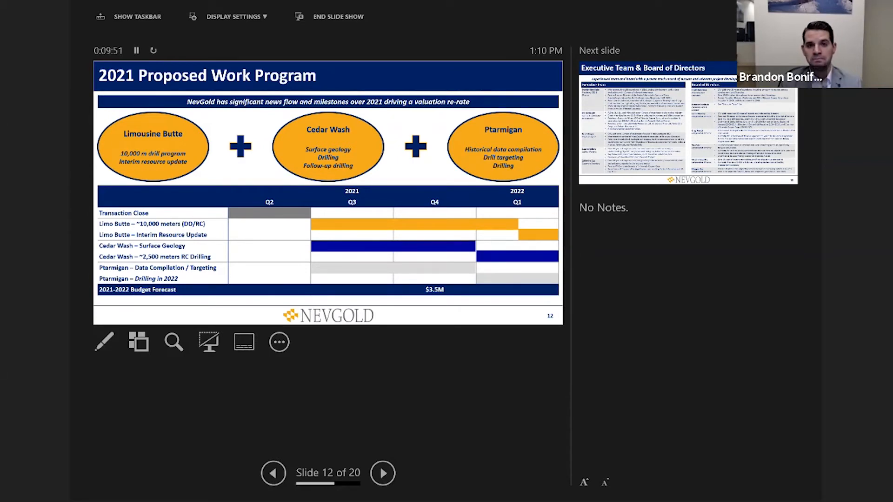
Step: Advance to slide 13, Executive Team & Board of Directors
click(382, 472)
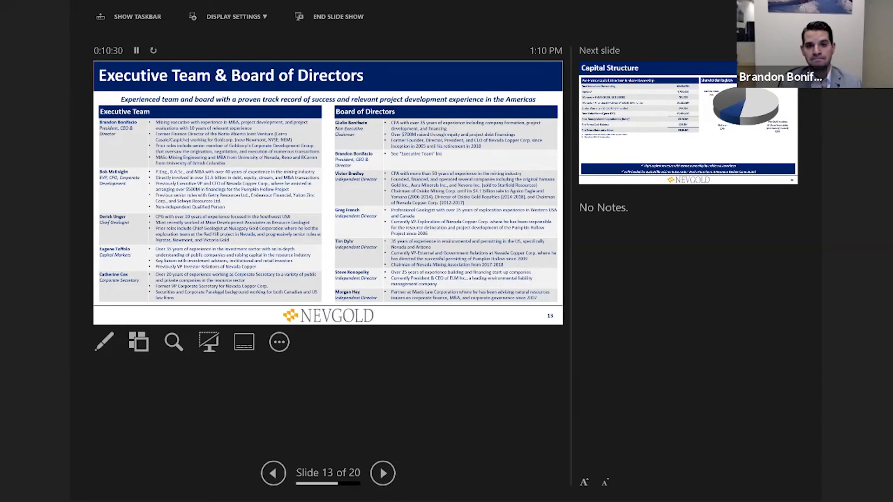
Step: Advance to slide 14, Capital Structure, with Market Valuation Comparables queued next
click(382, 473)
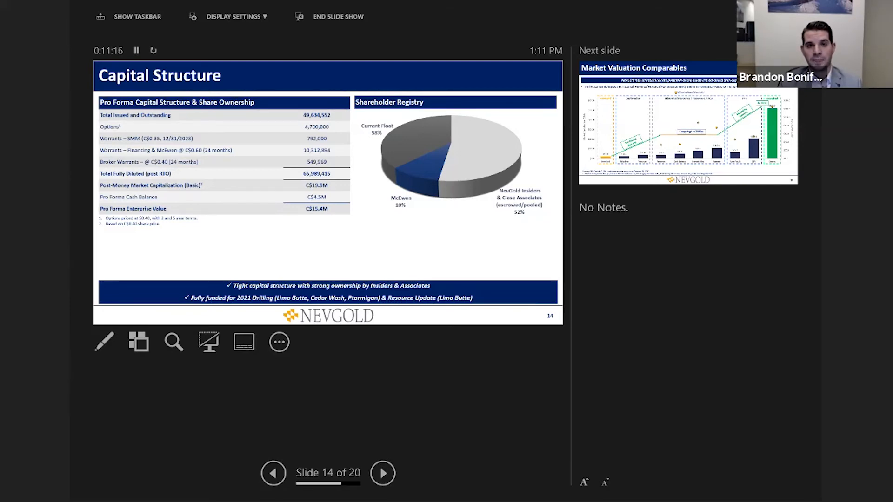
Step: Advance past Market Valuation Comparables to slide 16, Thank You, Questions? / Appendix
click(382, 473)
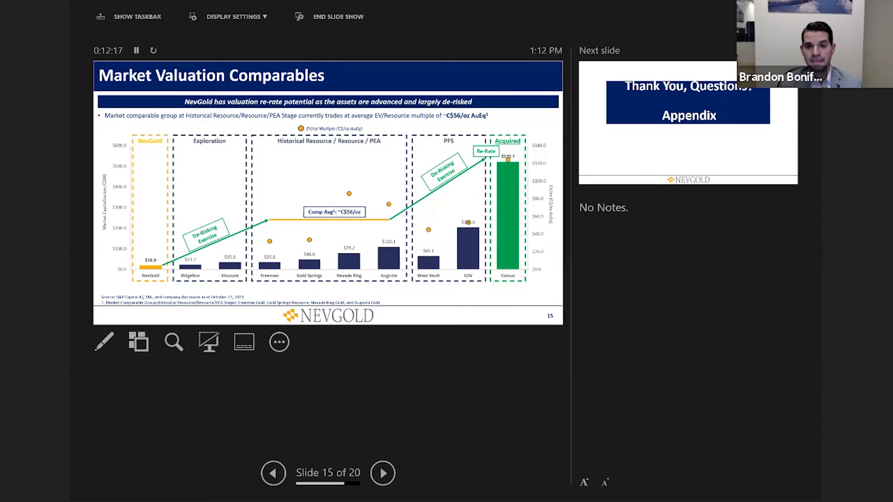
click(382, 473)
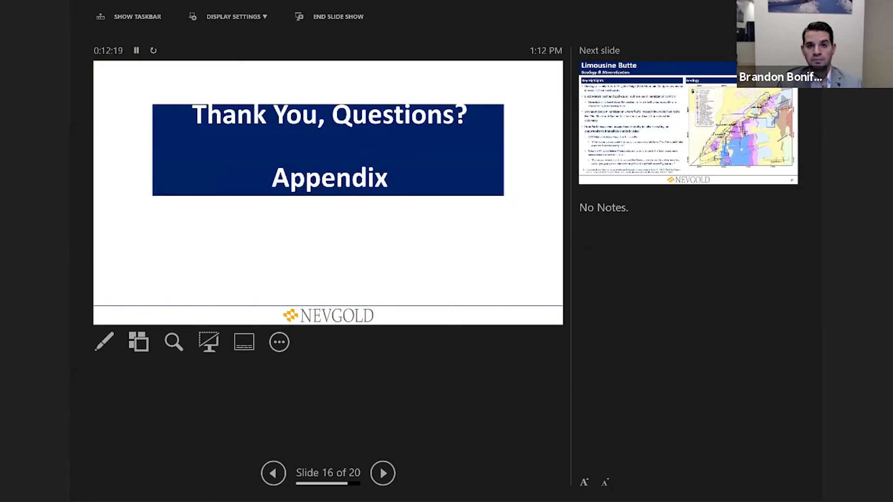